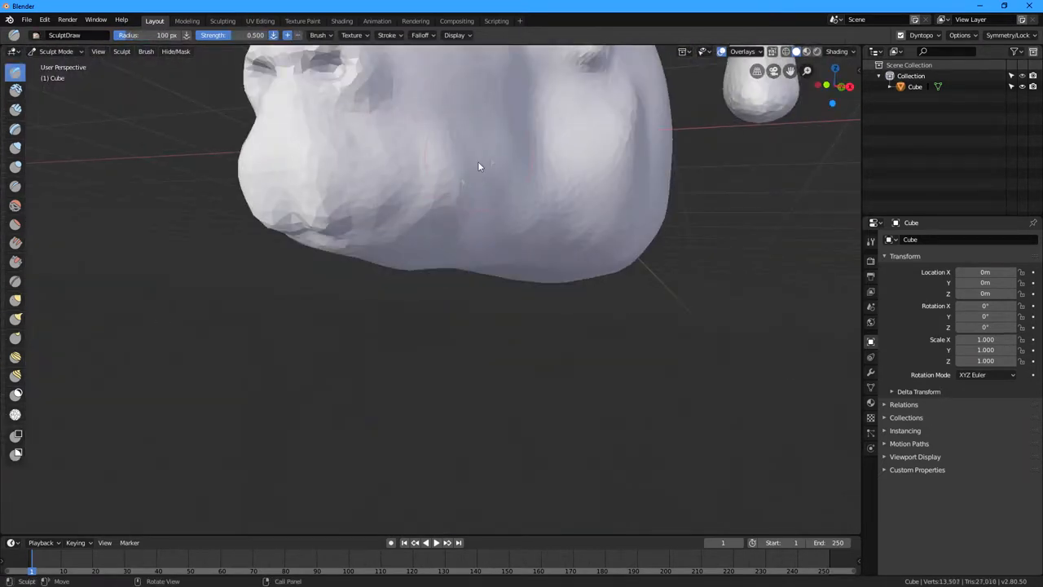
Step: Build up extra volume on the goat's snout and lower face with the Draw brush
left_click_drag(480, 167, 636, 407)
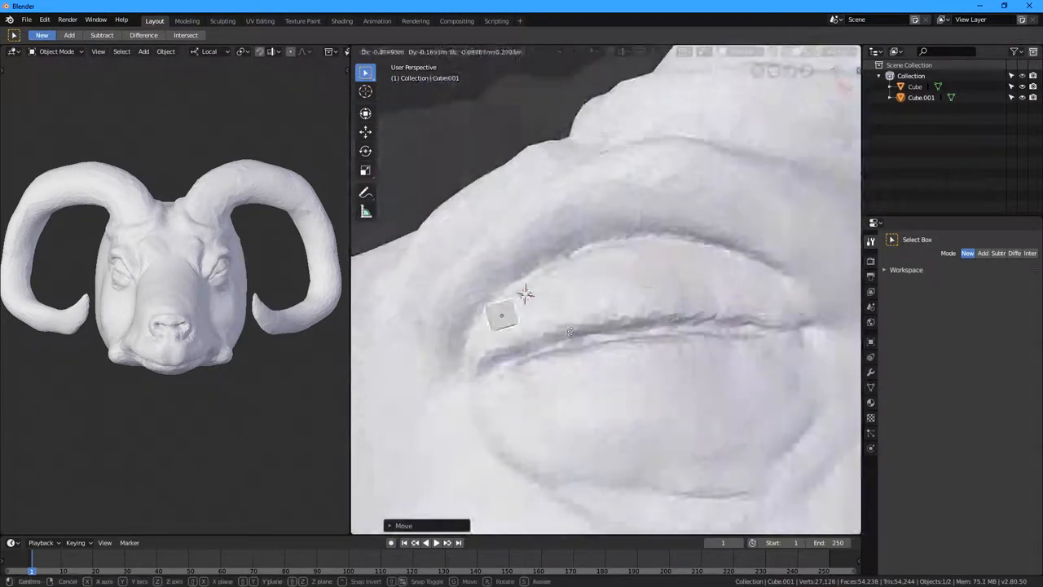
Step: Position a small stitch loop piece onto the goat's closed eyelid
key("Tab")
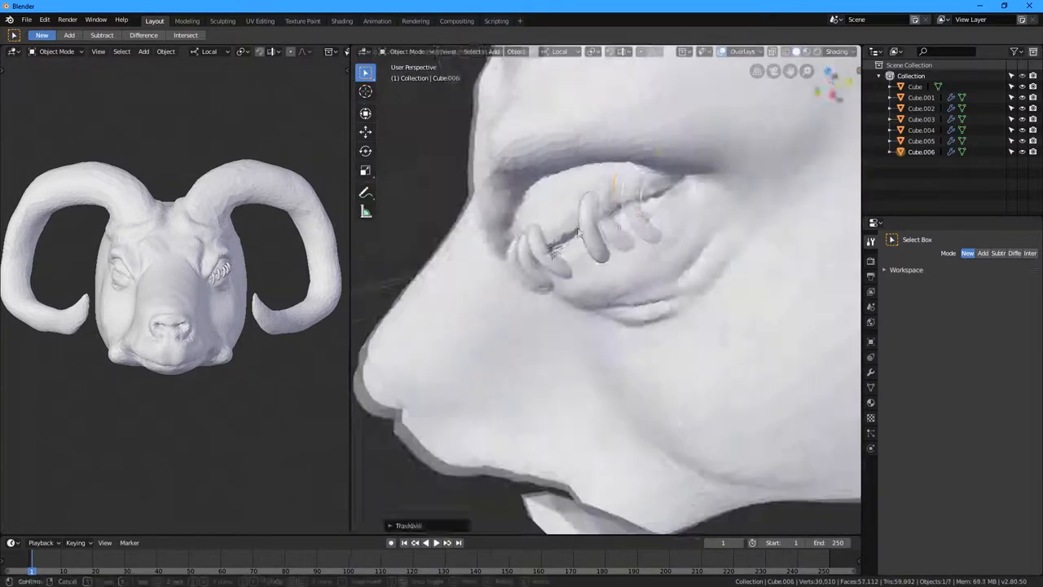
Step: Sculpt the head side, nostrils and brow, then carve a sharp crease line
left_click(57, 51)
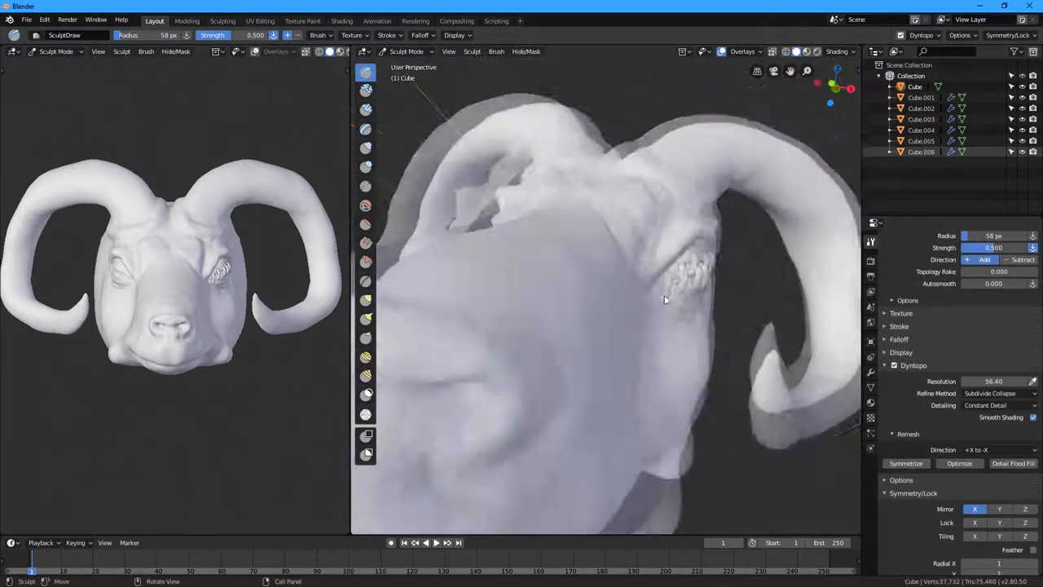
left_click_drag(664, 299, 570, 349)
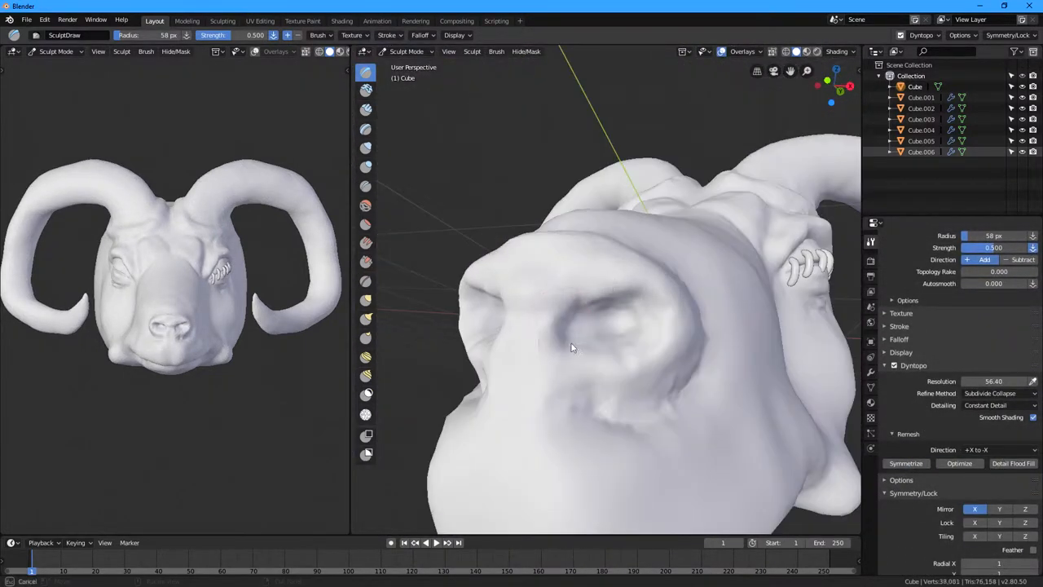
left_click_drag(570, 349, 709, 342)
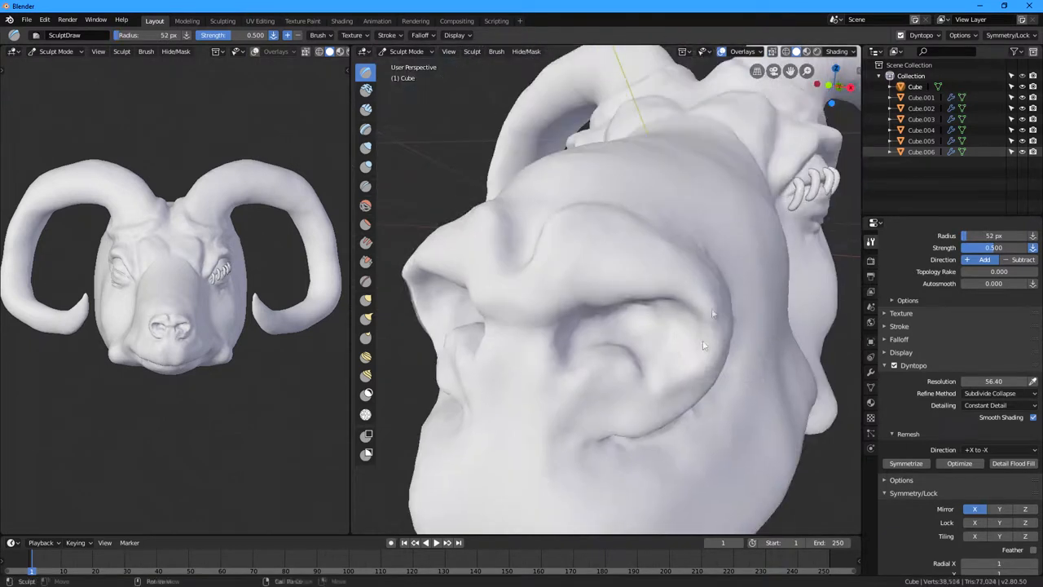
left_click_drag(692, 326, 652, 367)
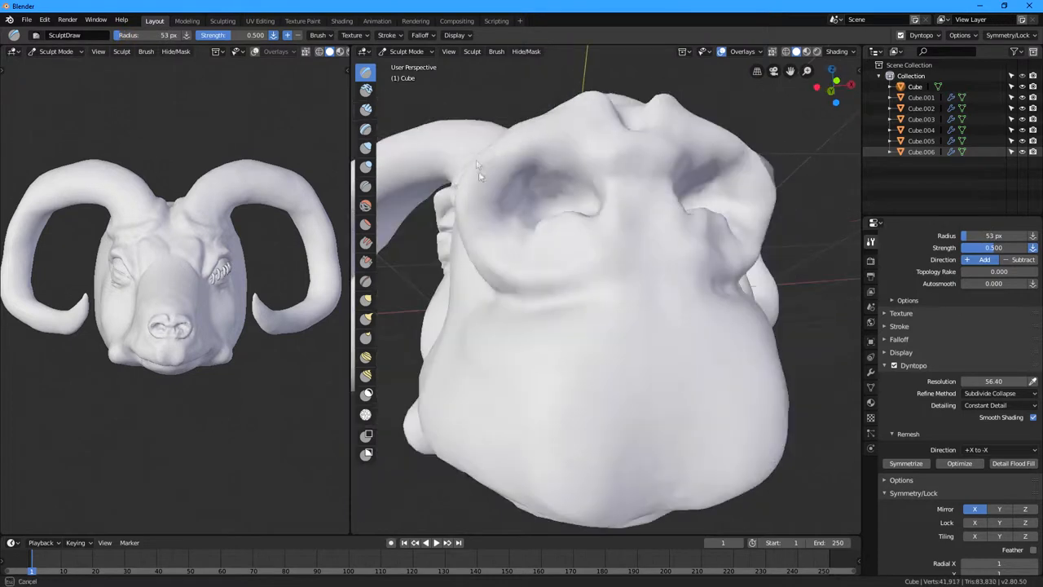
left_click(366, 186)
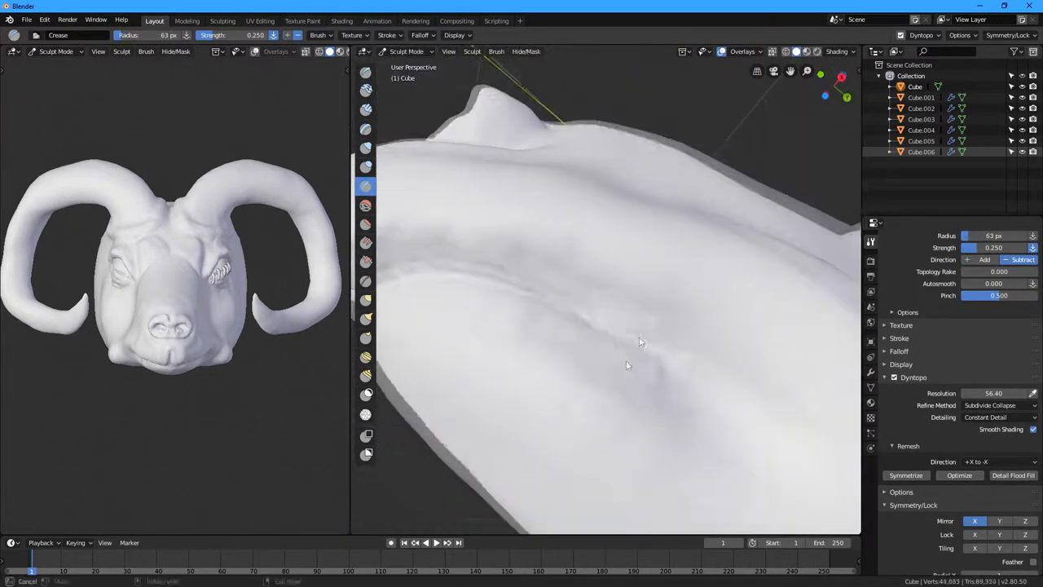
left_click_drag(639, 343, 582, 212)
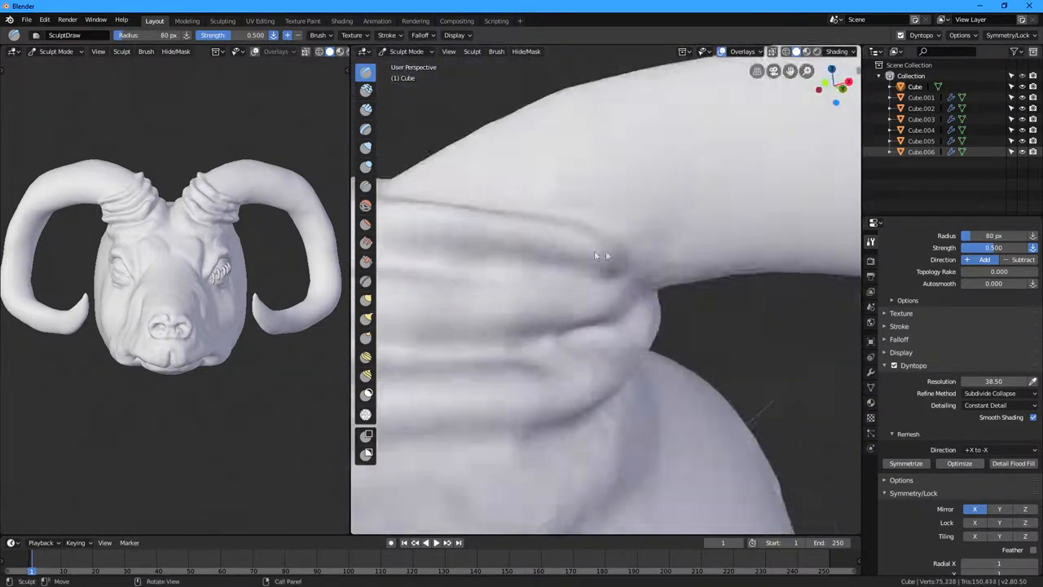
Step: Sculpt wrinkled folds on head and neck and raise ring ridges along the horns
left_click_drag(595, 255, 587, 361)
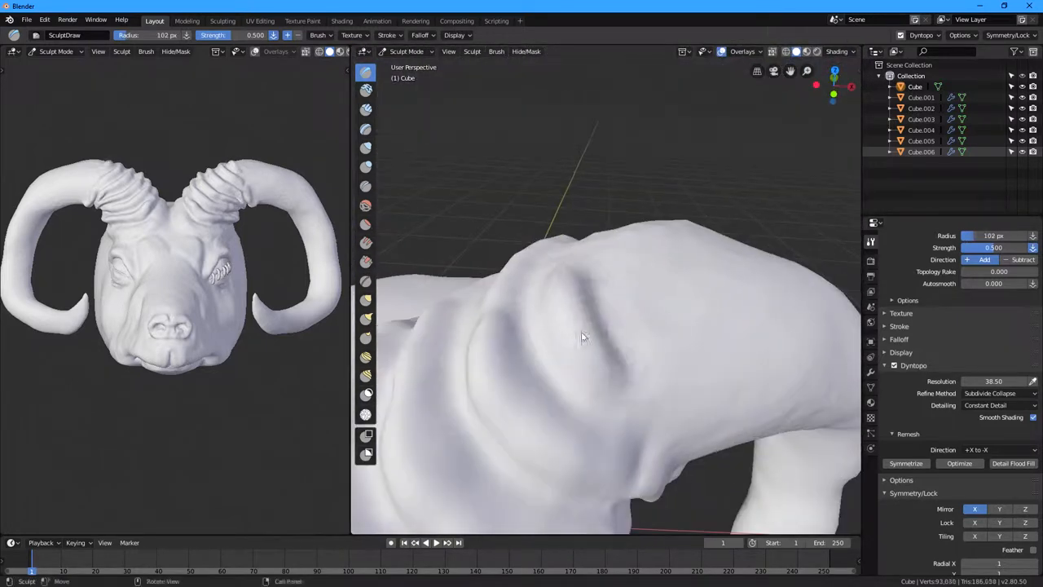
left_click_drag(582, 337, 693, 350)
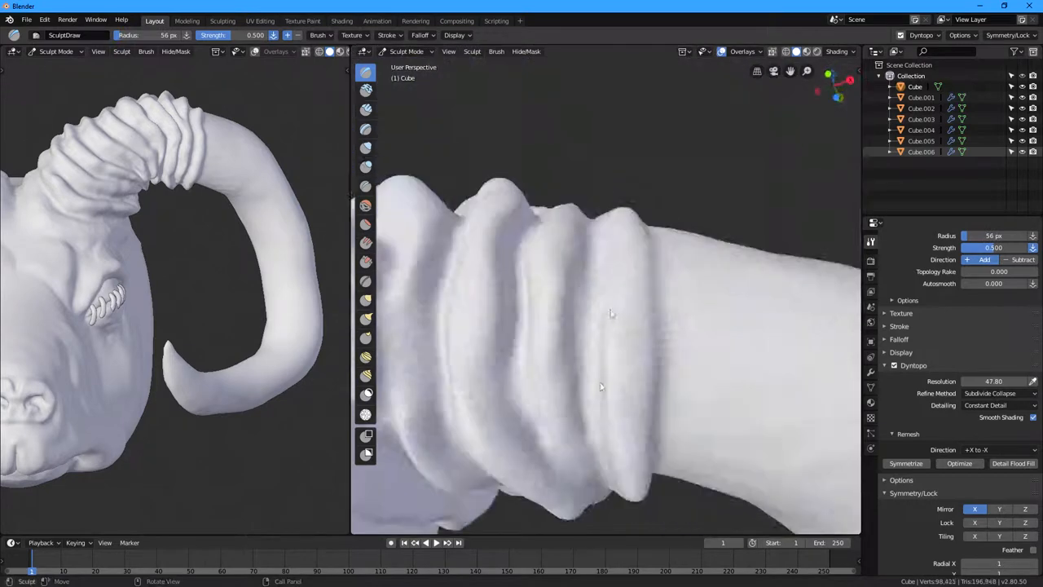
left_click_drag(612, 326, 632, 379)
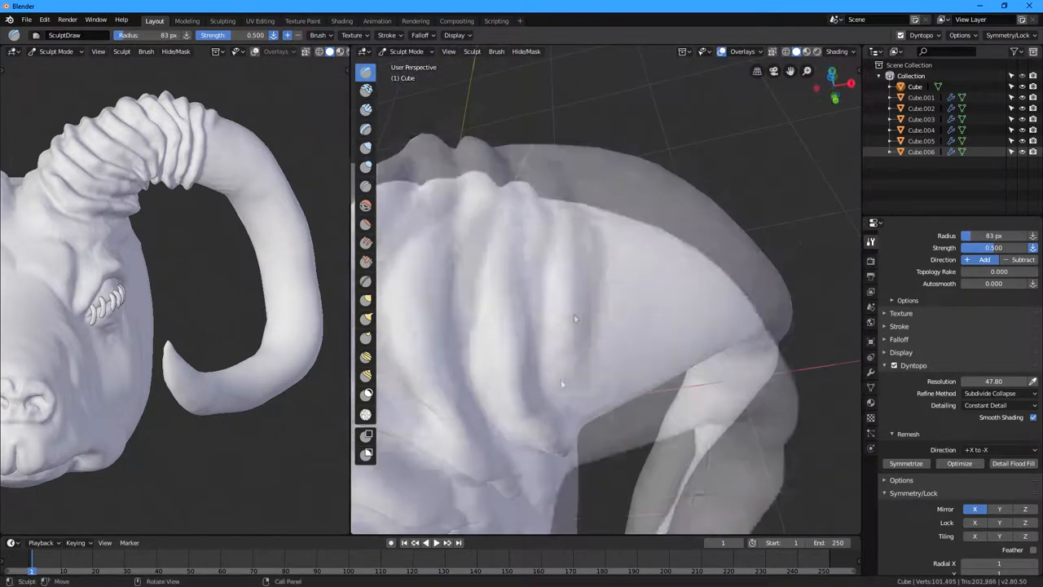
left_click_drag(575, 318, 594, 390)
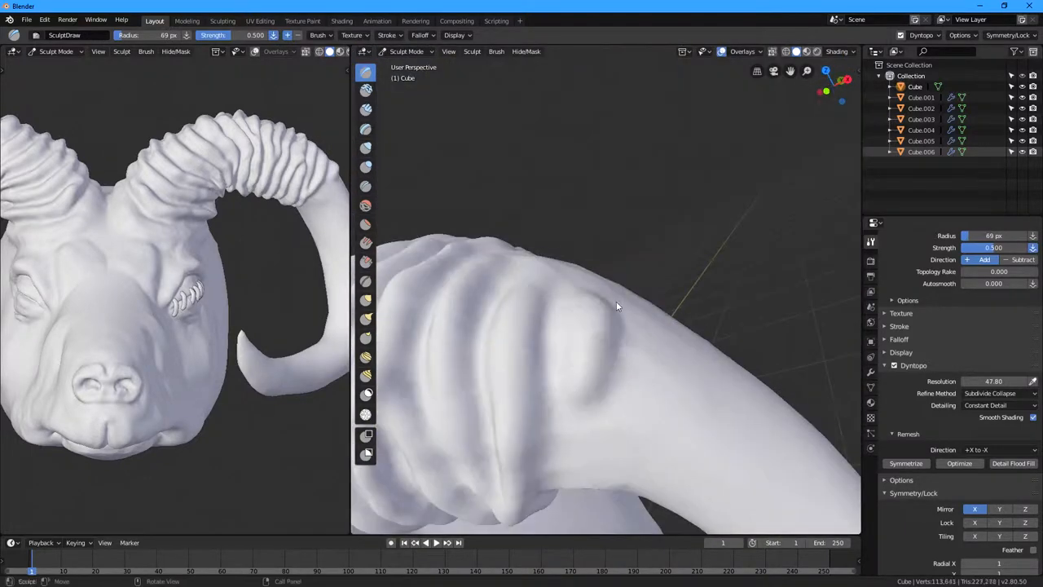
left_click_drag(617, 306, 584, 339)
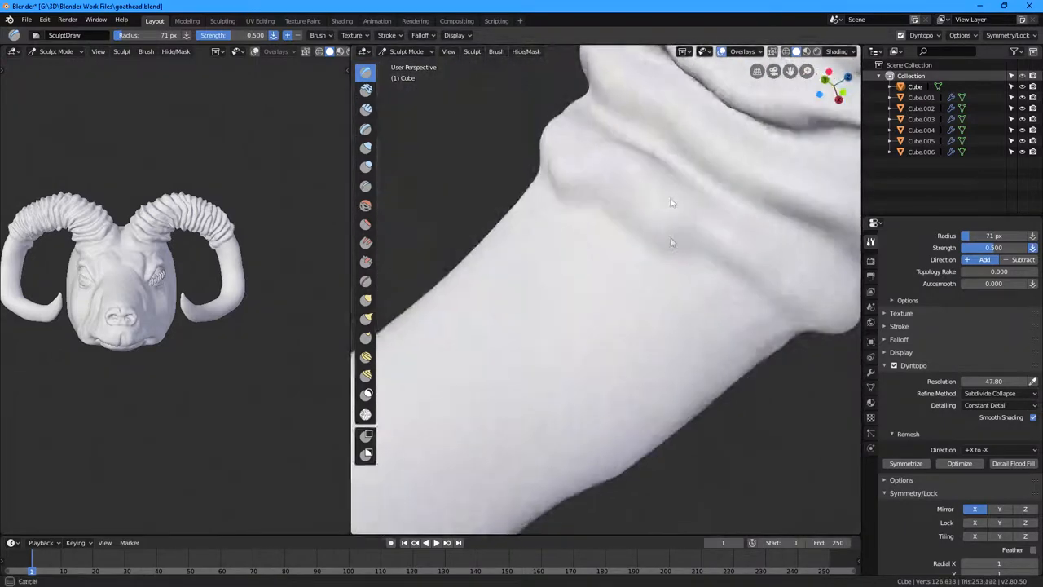
left_click_drag(672, 204, 575, 228)
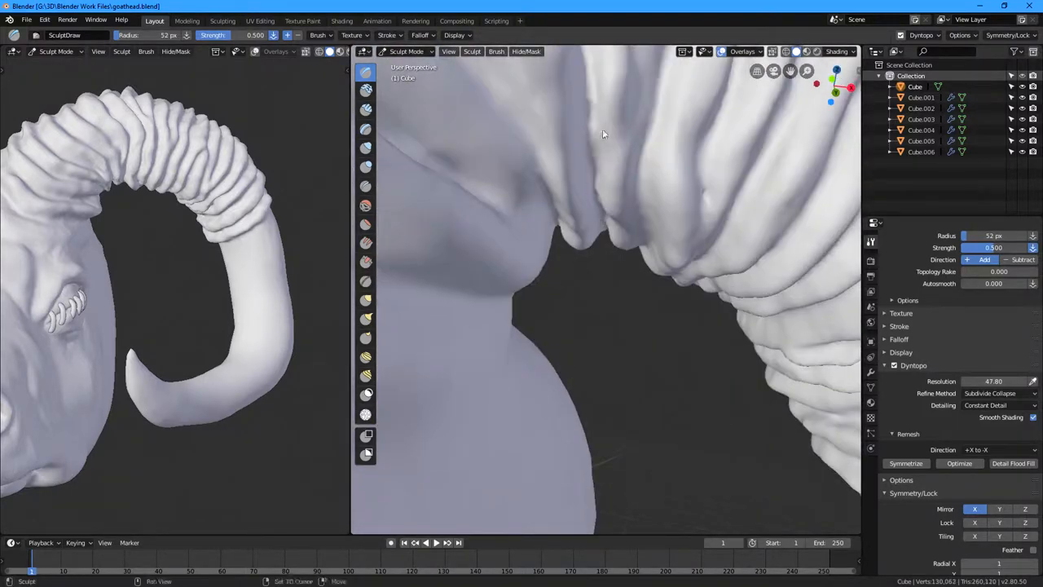
left_click_drag(603, 135, 673, 337)
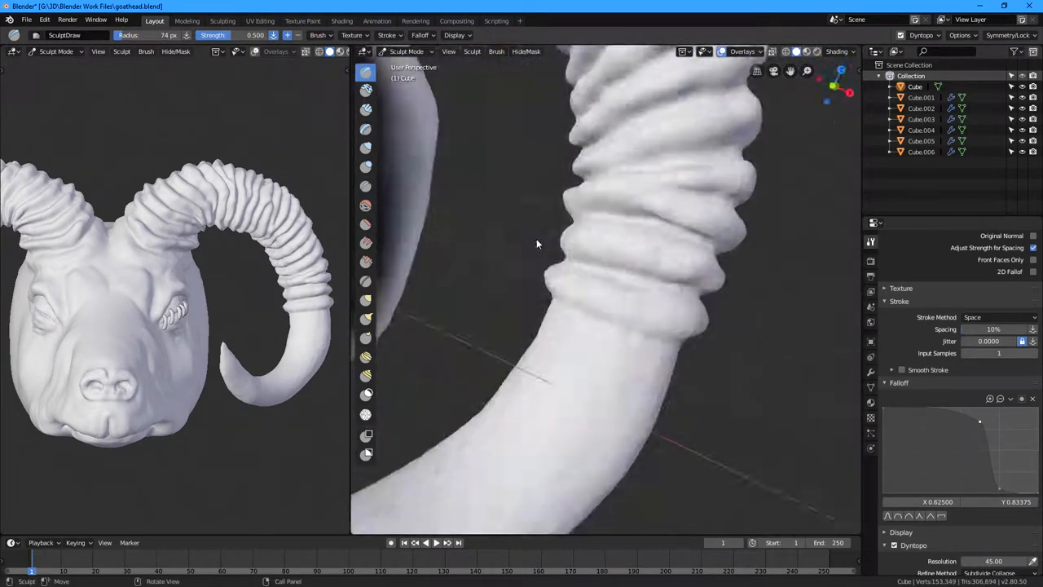
Step: Sculpt additional ring ridges farther along the horn
left_click(365, 300)
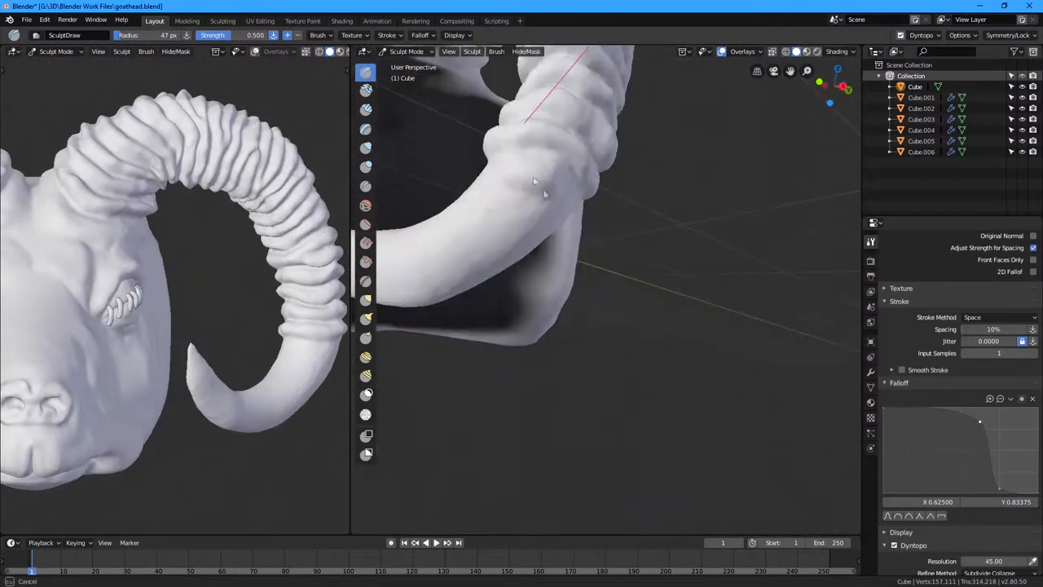
left_click_drag(534, 179, 727, 379)
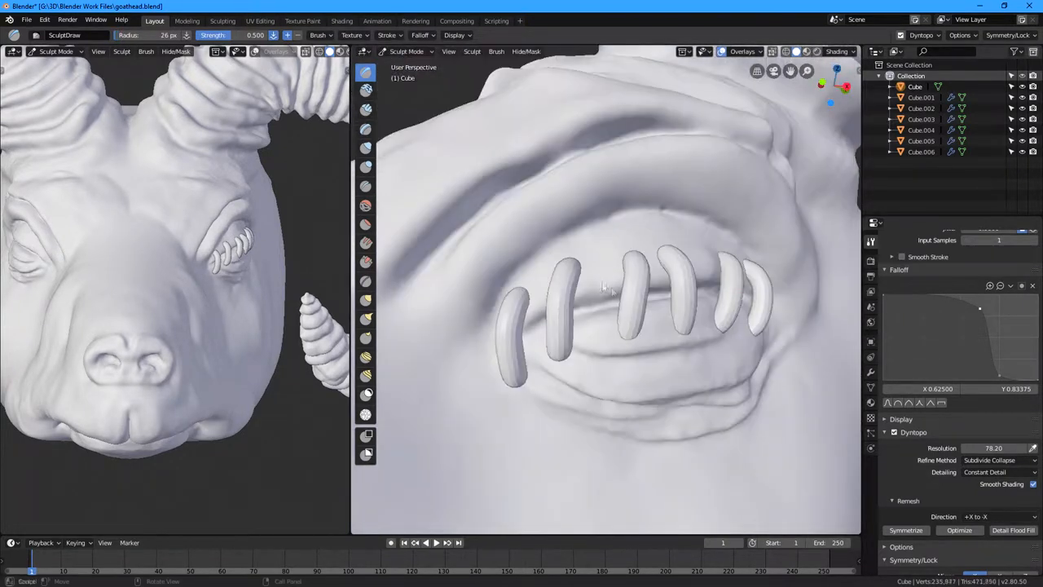
Step: Blend the joined stitches into the lips, puckering the skin at their bases
left_click_drag(603, 285, 530, 391)
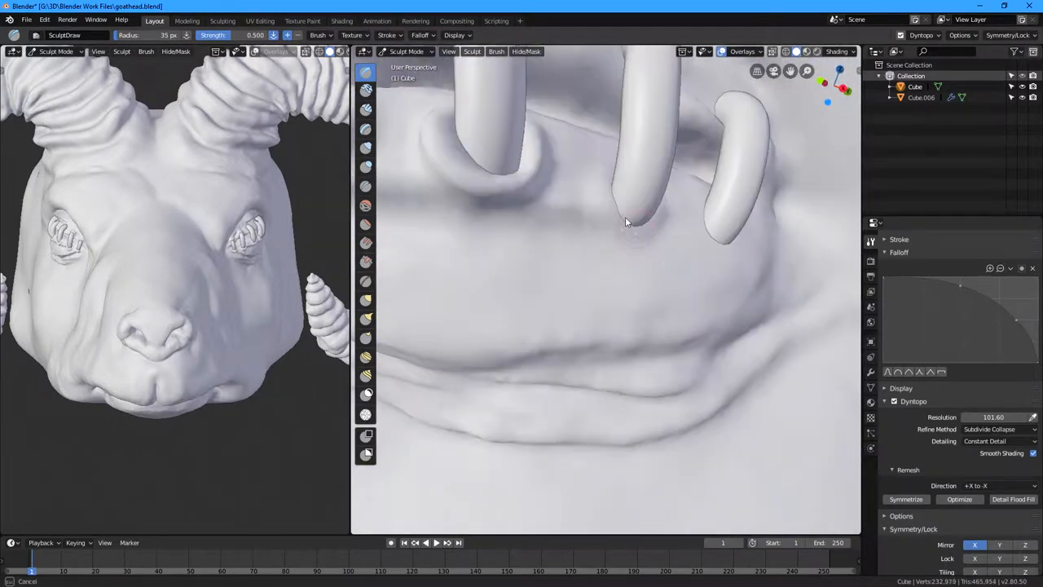
Step: Shape and refine the lip skin surrounding the mouth stitches
left_click_drag(625, 222, 709, 302)
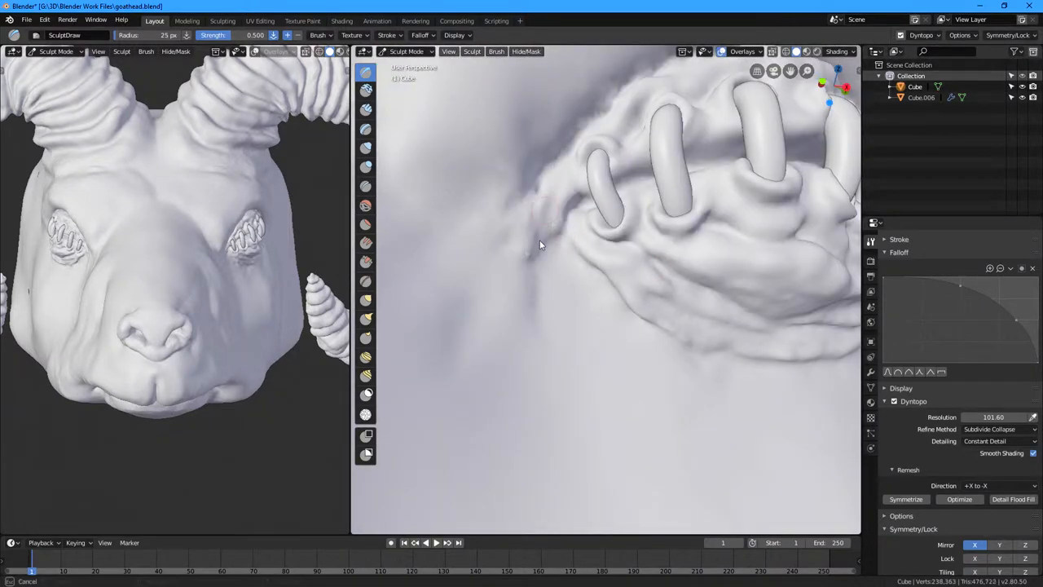
left_click_drag(570, 245, 456, 277)
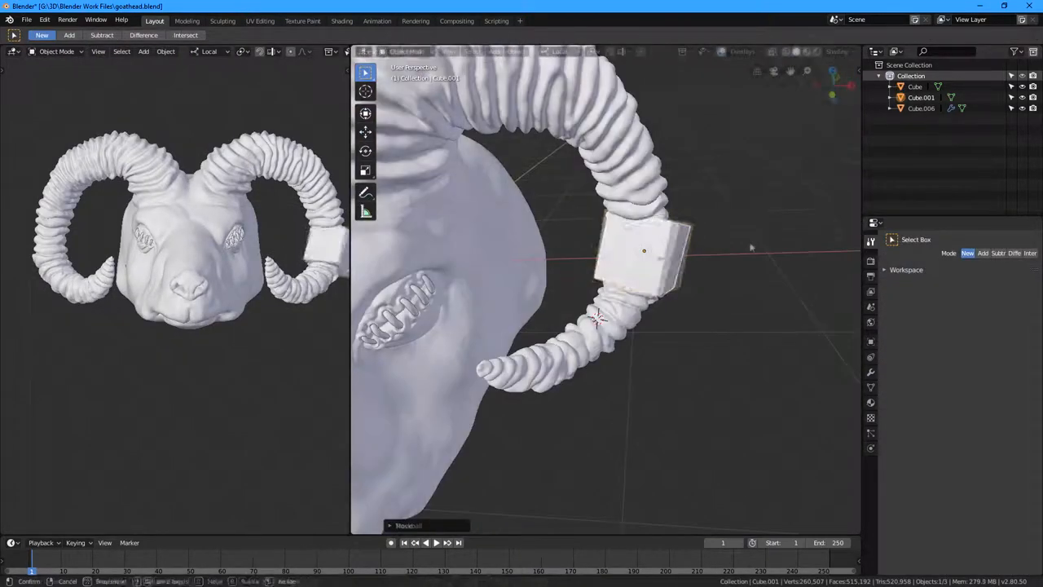
Step: Toggle into and out of Edit Mode to reshape the horn cube
key("Tab")
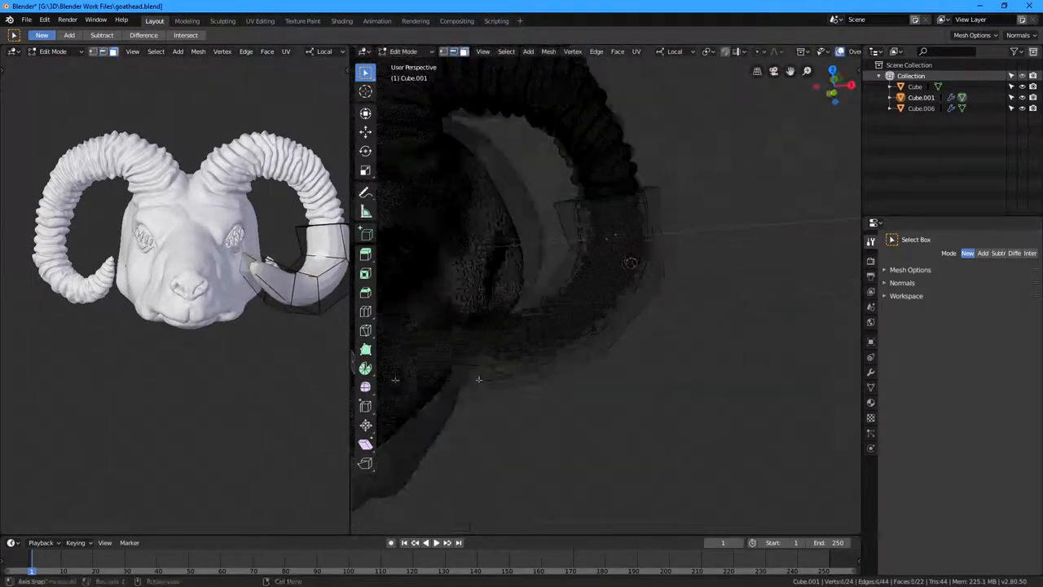
key("Tab")
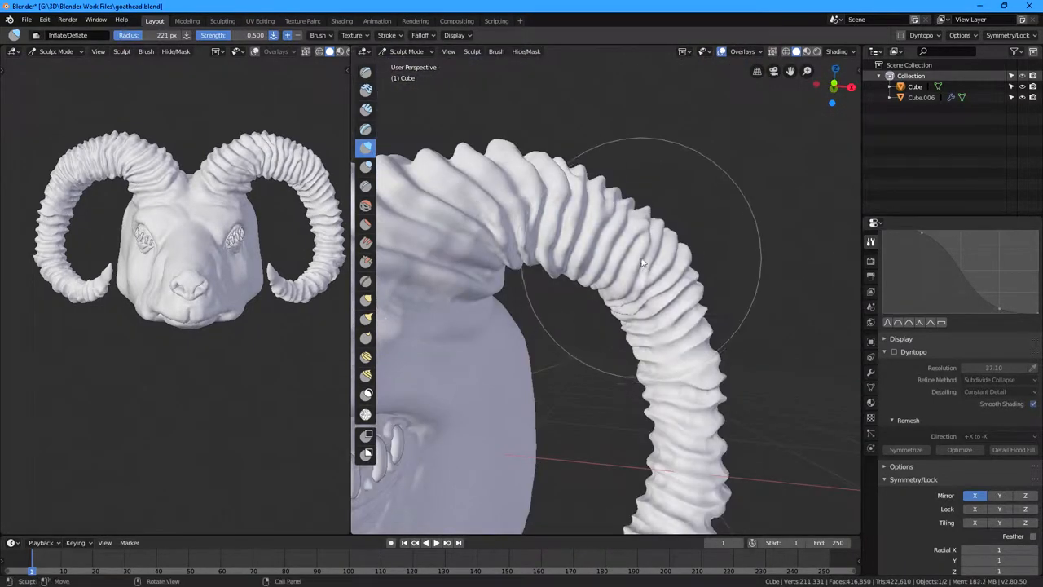
Step: Puff up the ridges of the horn rings with the Inflate brush
left_click_drag(643, 261, 623, 224)
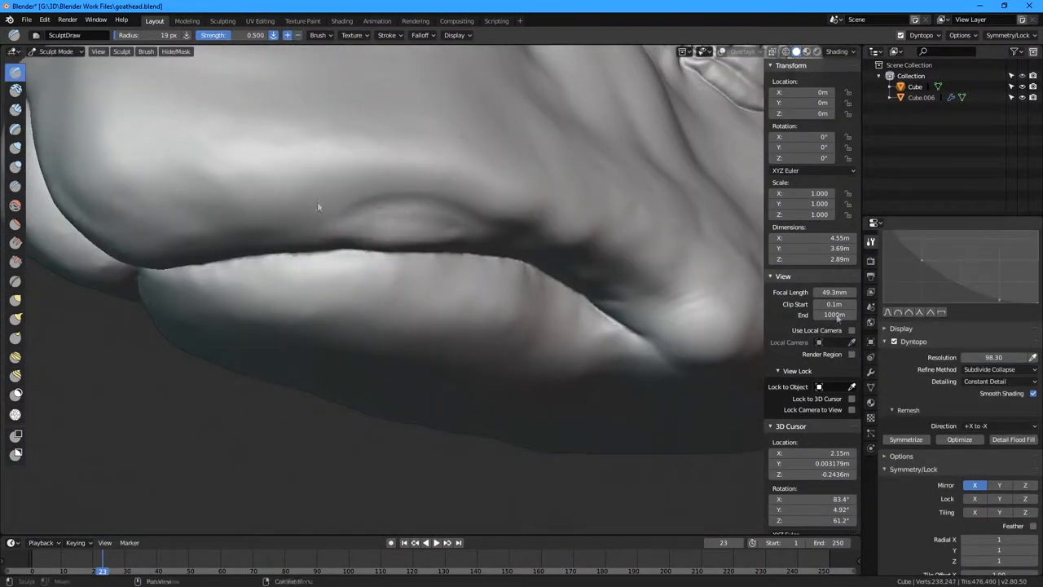
Step: Deepen the crease between the upper and lower lips
left_click_drag(317, 207, 468, 287)
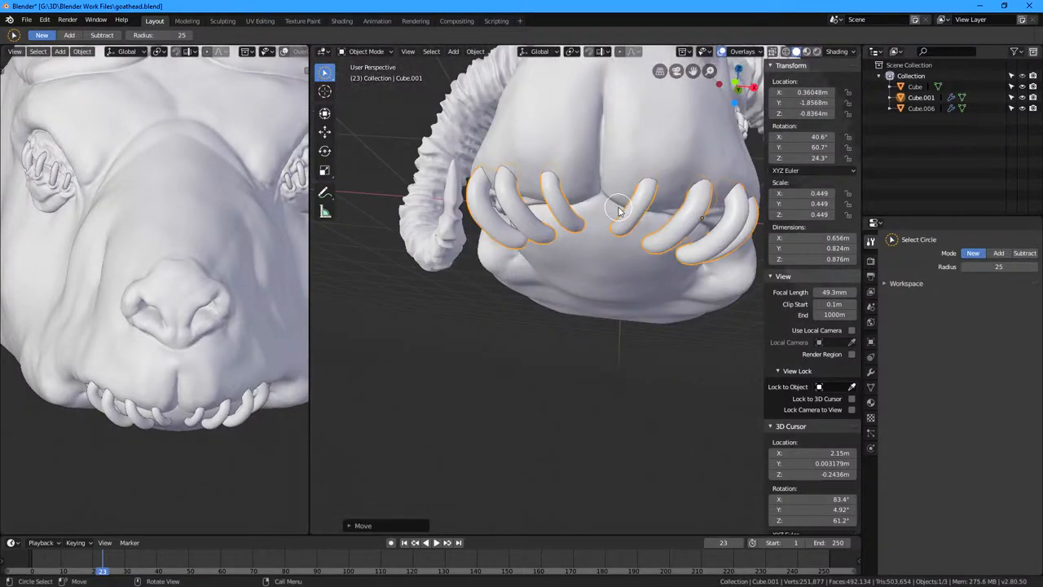
Step: Place the curved stitch loops snugly along the ram's lower lip
key("Tab")
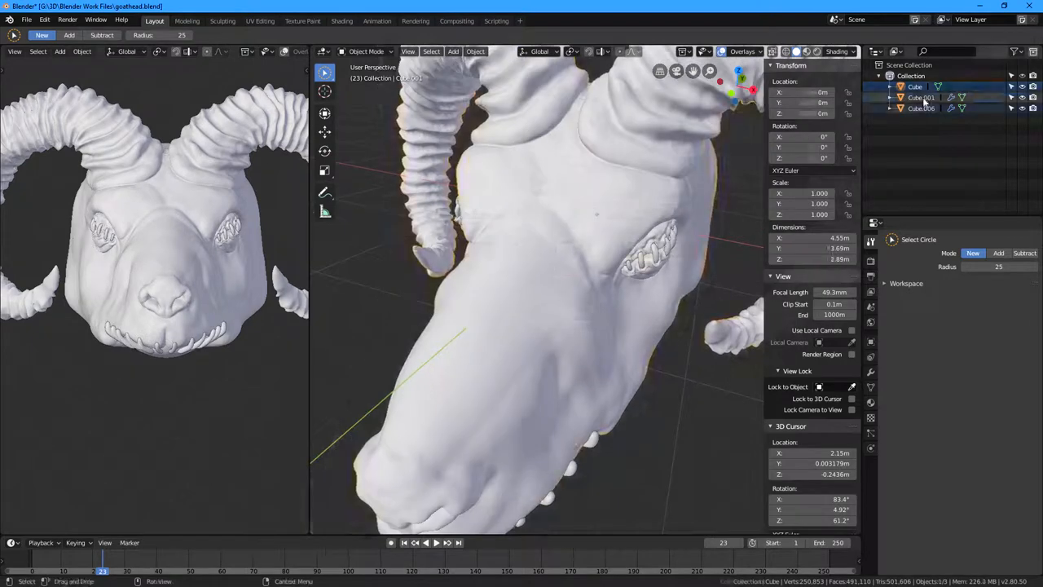
Step: Duplicate the ram head into a backup copy named backup1
left_click(367, 51)
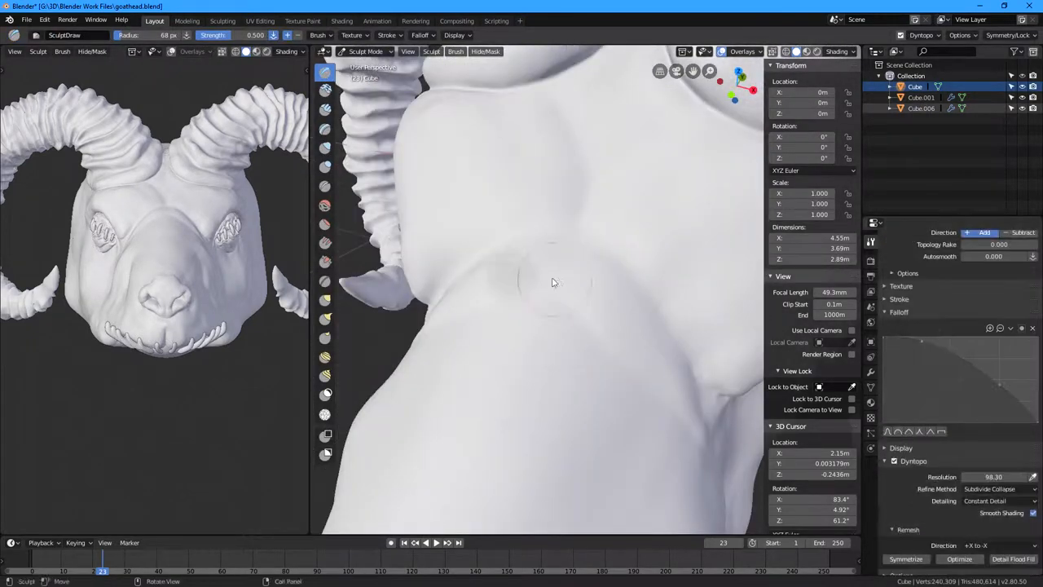
left_click_drag(553, 283, 495, 352)
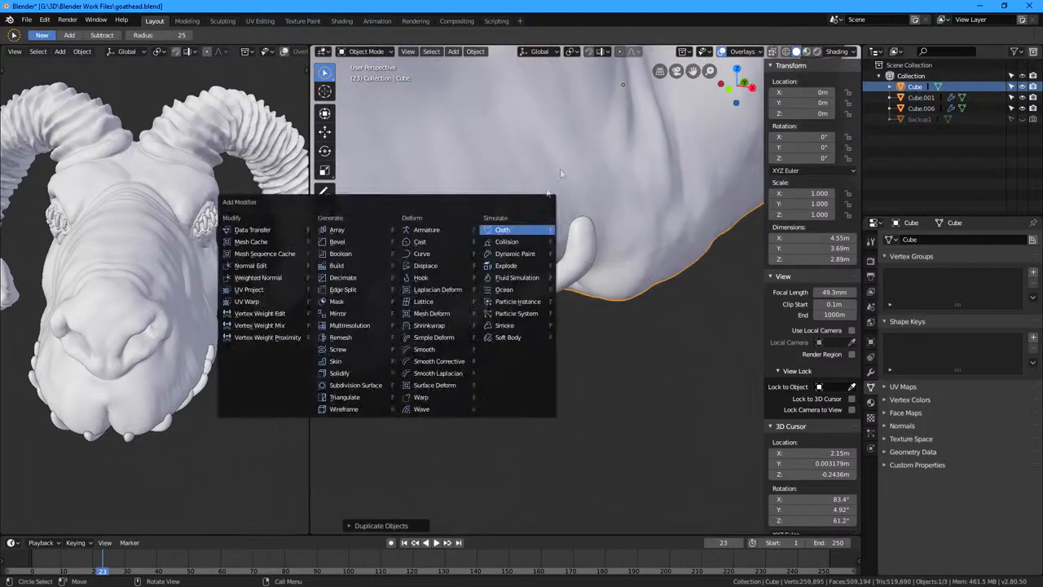
Step: Roughen the forehead and snout with small bumps and fine wrinkles using the Draw brush
left_click(503, 229)
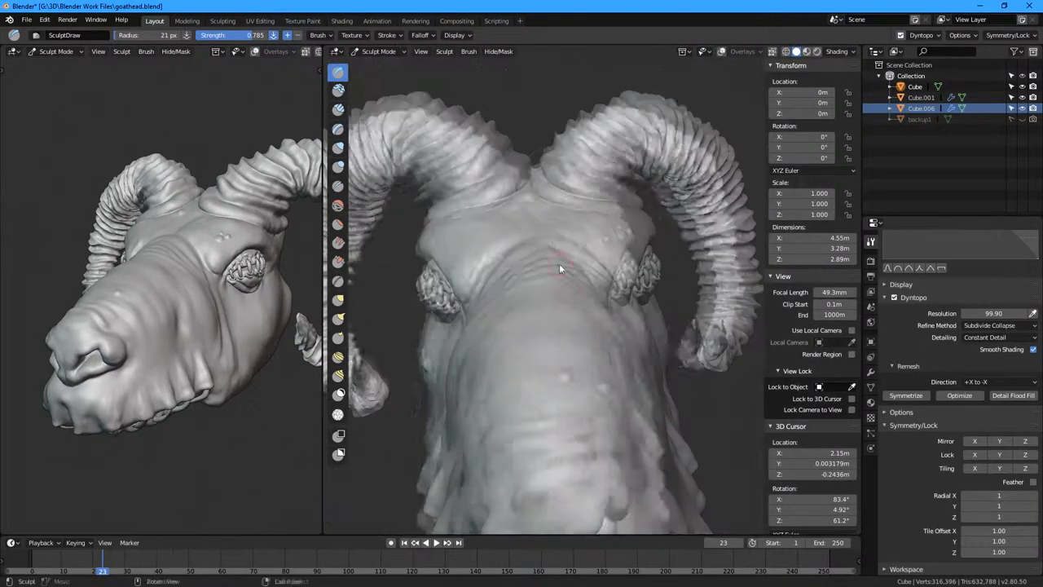
Step: Carve a long deep crease and soft folds across the brow with subtractive Draw
left_click_drag(560, 269, 576, 264)
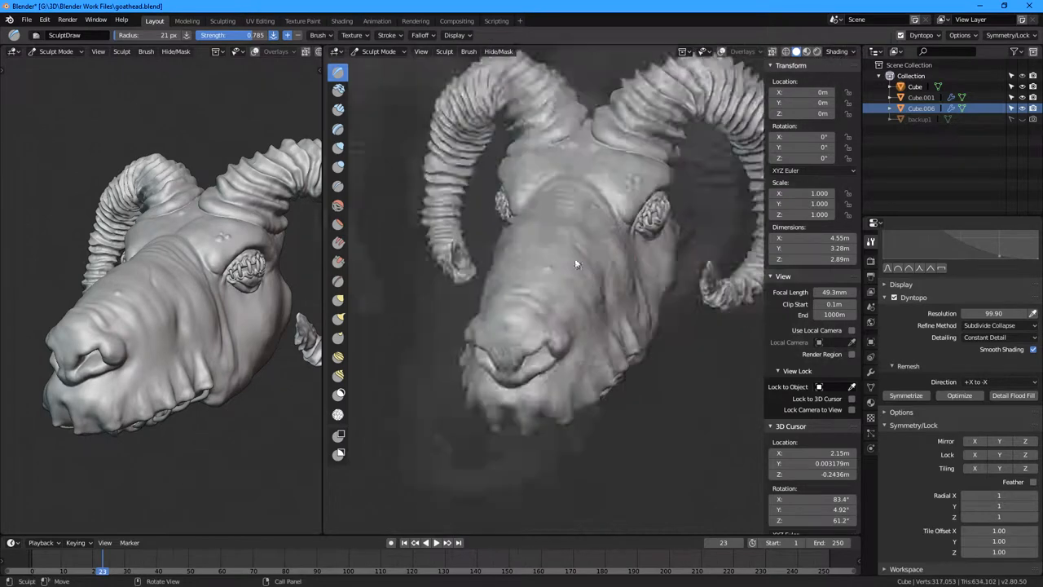
left_click_drag(576, 264, 605, 281)
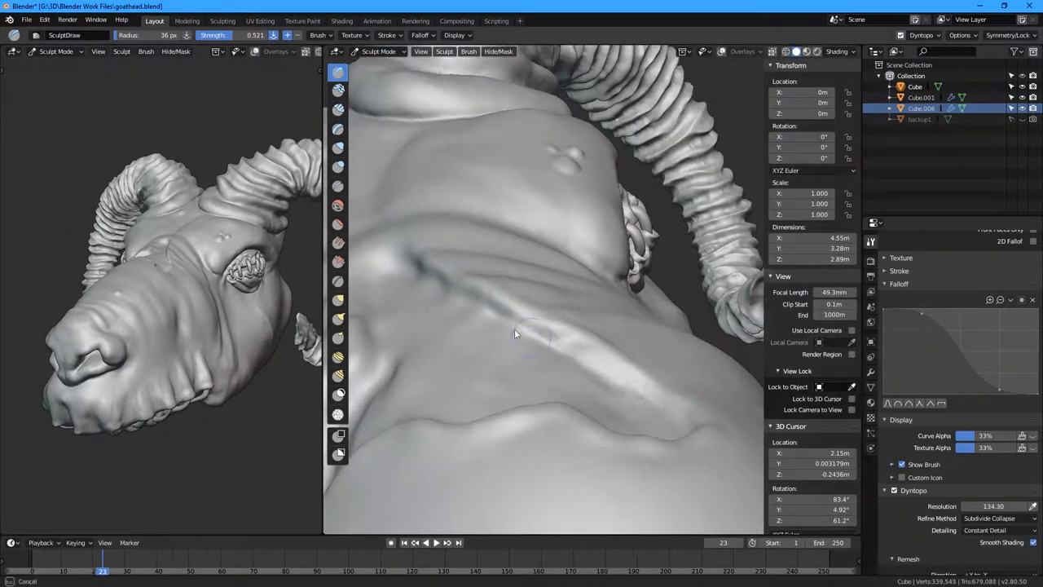
Step: Pull the crease edges into a forked, torn gash with the Snake Hook brush
left_click_drag(538, 326, 599, 249)
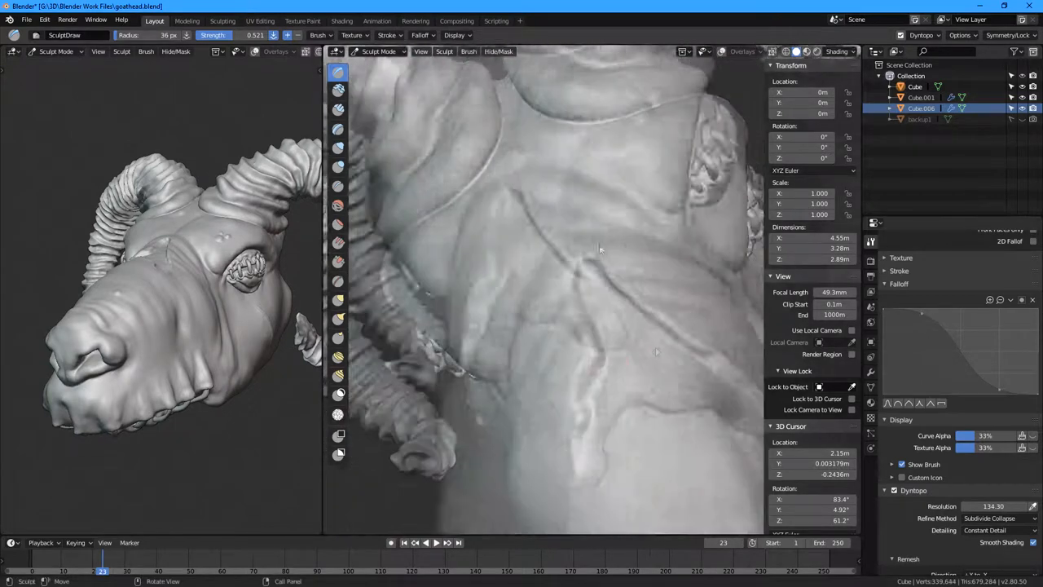
left_click(339, 185)
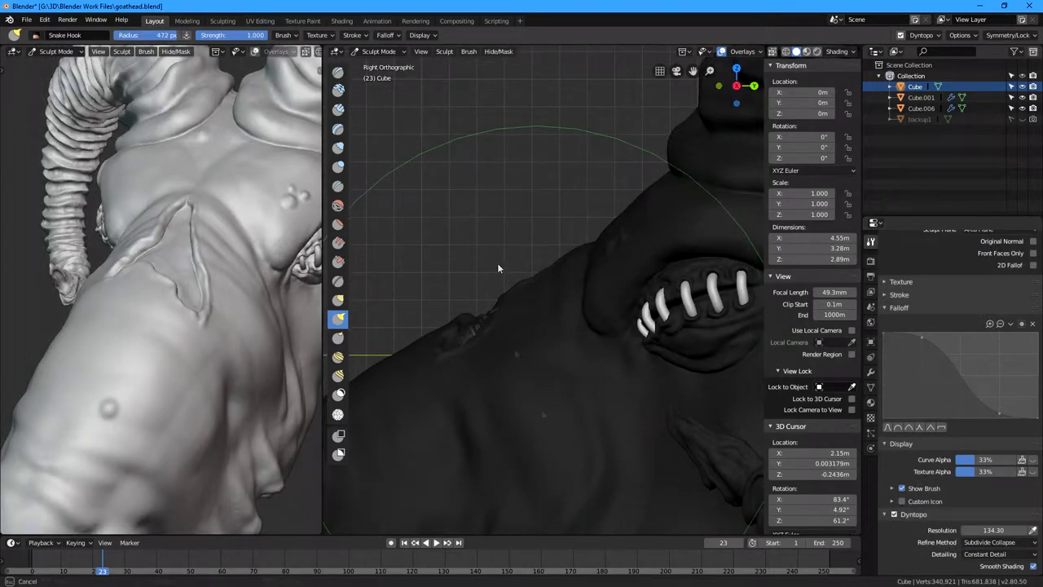
Step: Sculpt a skin fold near the horn base and a dent beside the eye stitches
left_click_drag(498, 269, 538, 338)
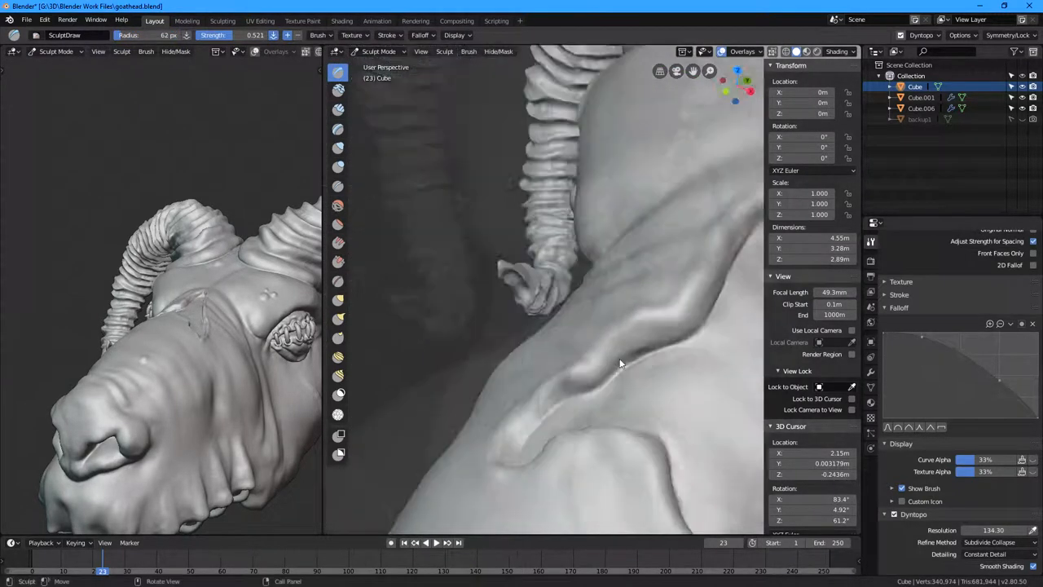
left_click_drag(619, 363, 630, 263)
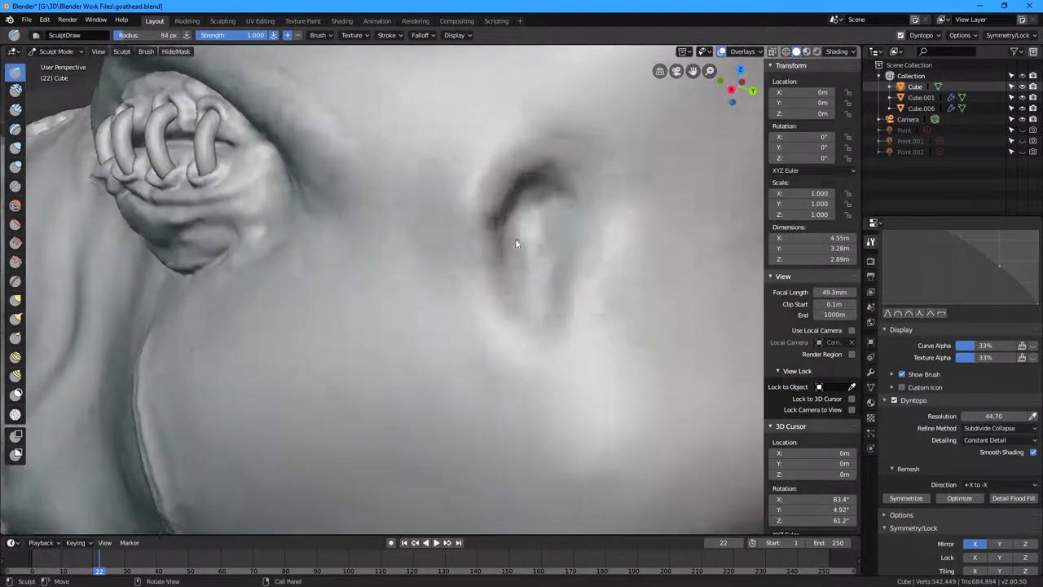
Step: Duplicate the ram head in Object Mode and name the copy b2
left_click(14, 318)
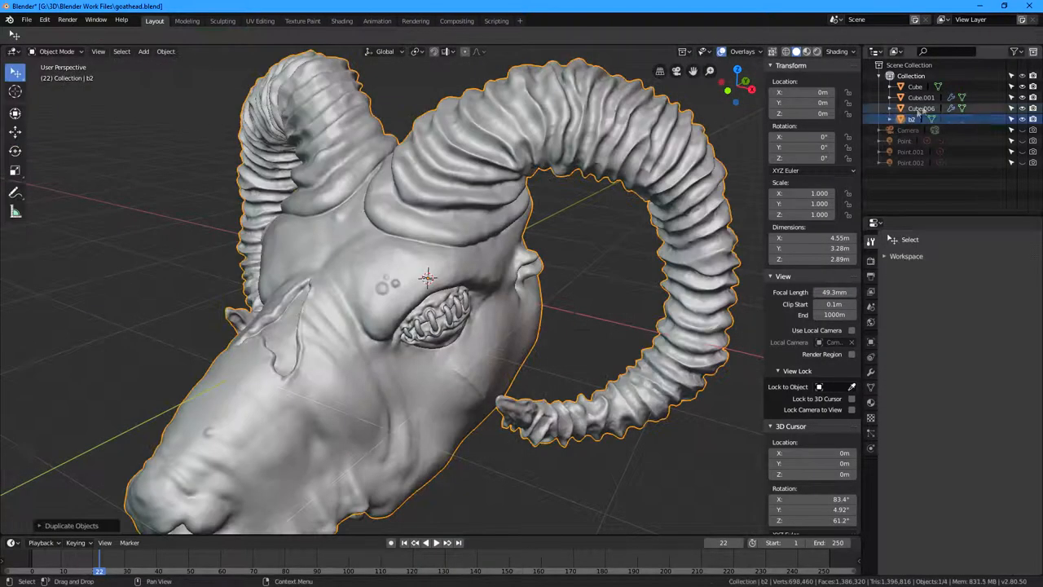
Step: Inflate a rounded lump on the head's side, then enter Edit Mode
left_click(56, 52)
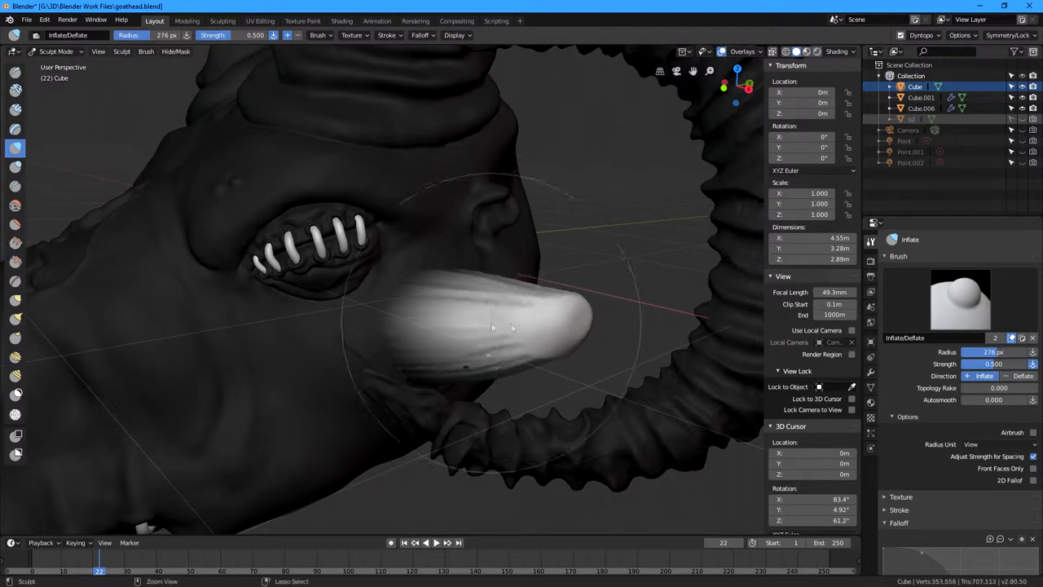
key("KP_0")
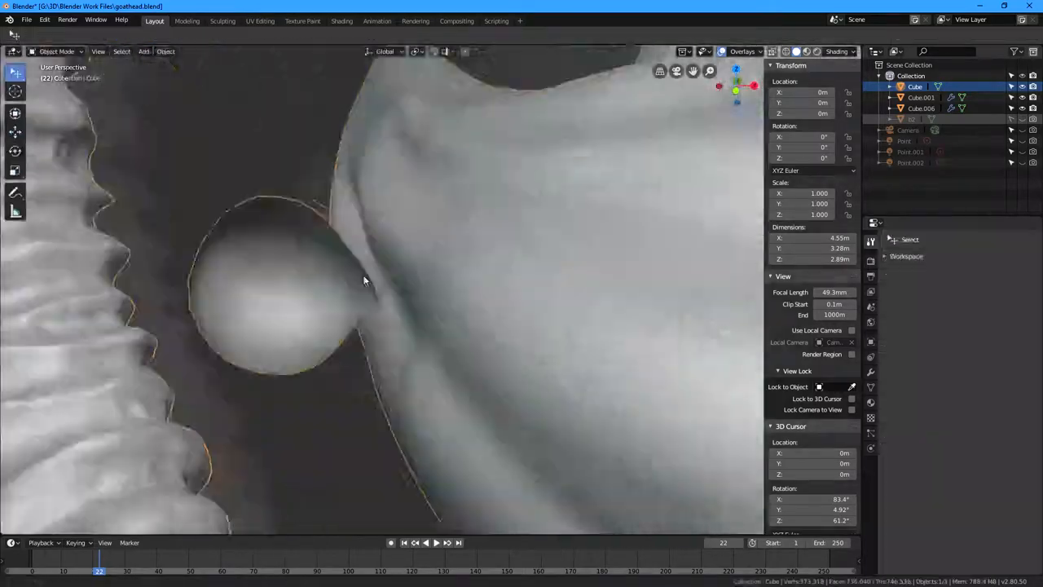
key("Tab")
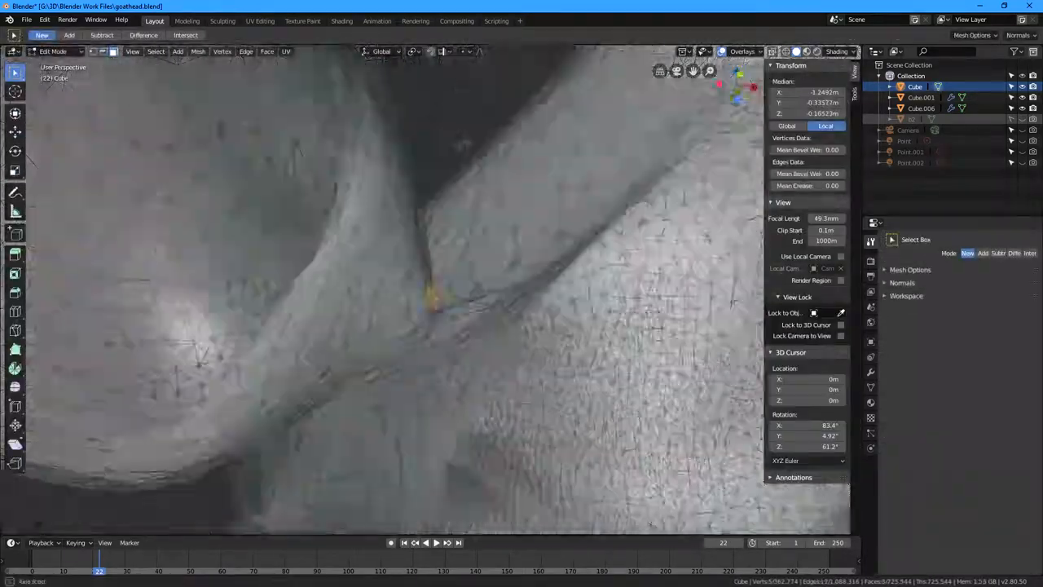